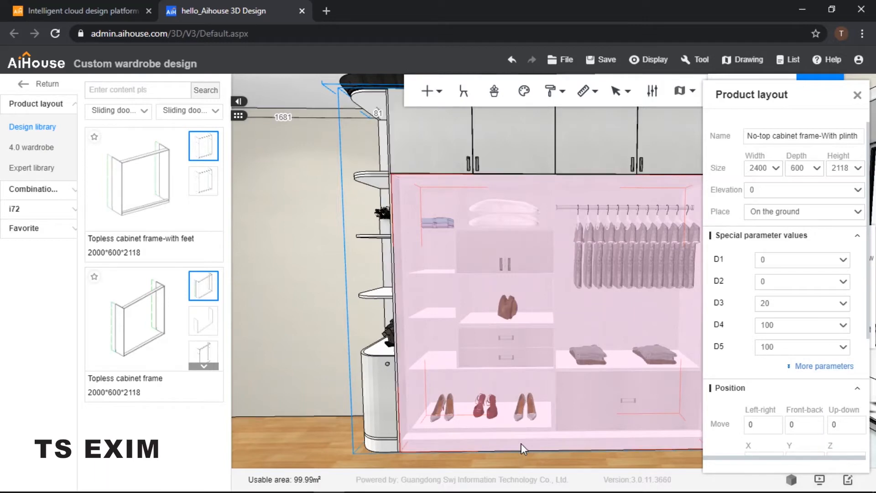
# - Choose Sliding door generation from the cabinet's right-click menu to open the Material library
pyautogui.rightClick(523, 448)
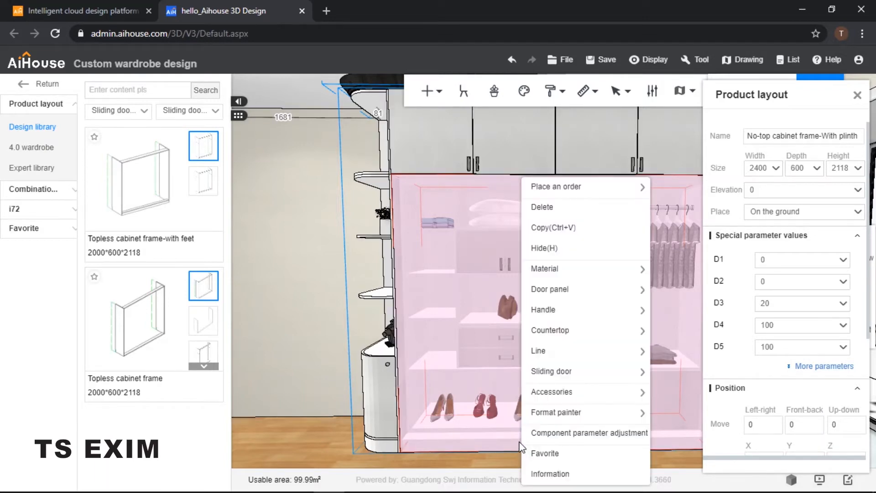
pyautogui.moveTo(559, 372)
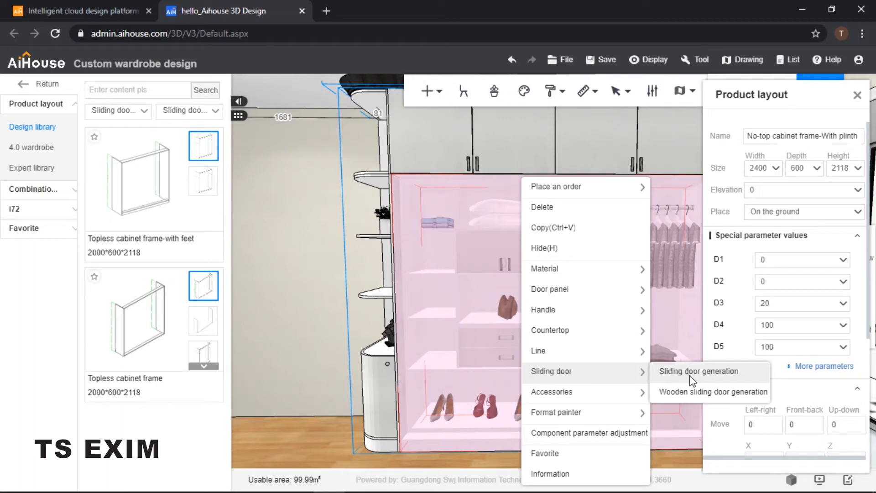
pyautogui.click(698, 371)
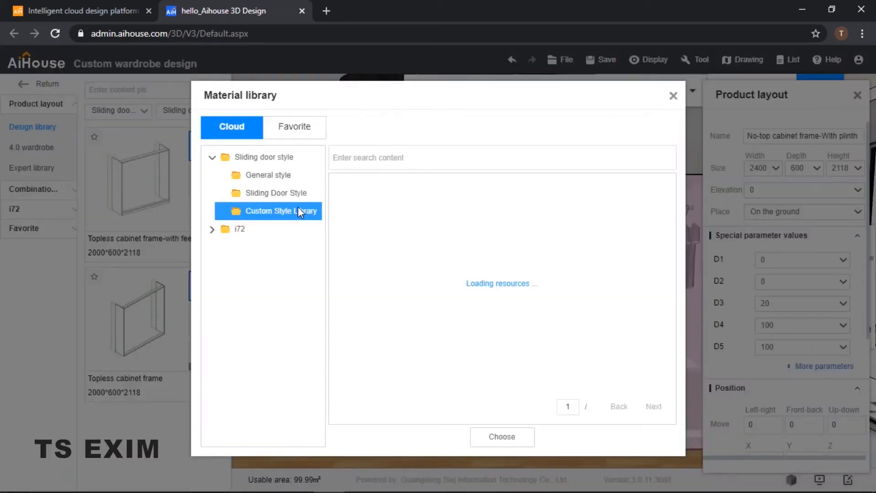
# - Pick the favorited Simple glass sliding door style from the Favorite tab
pyautogui.click(268, 175)
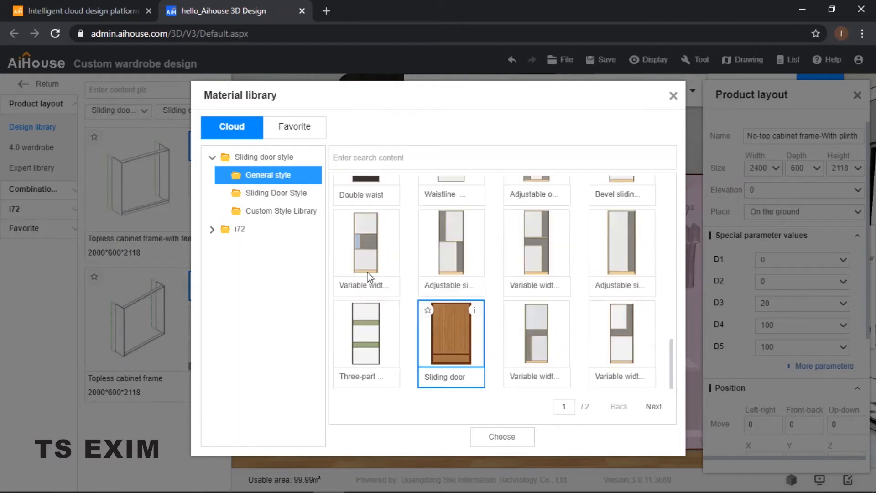
pyautogui.click(294, 127)
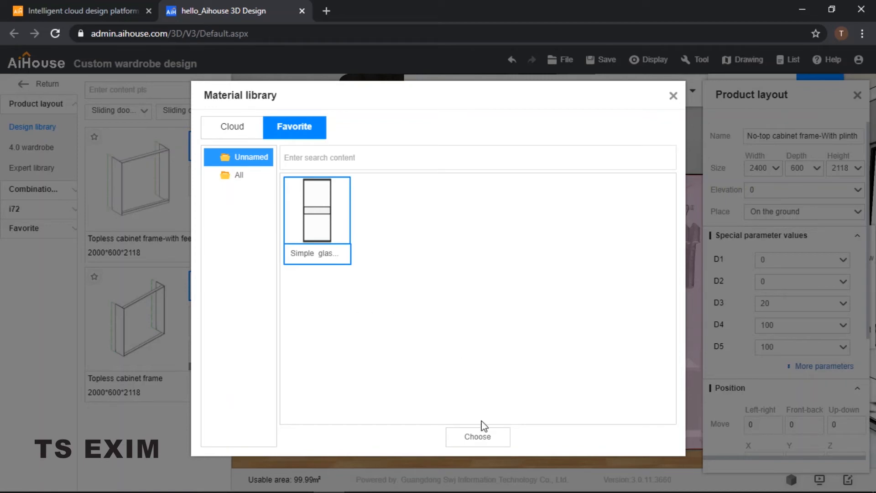
pyautogui.click(478, 437)
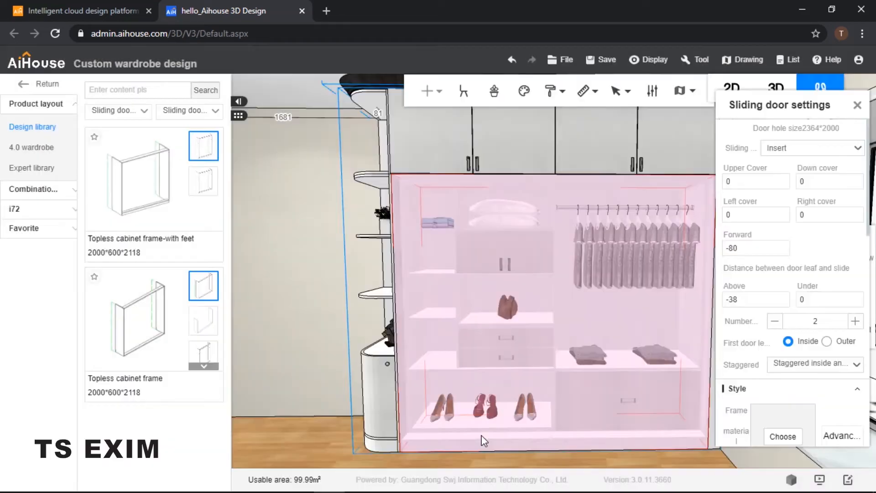